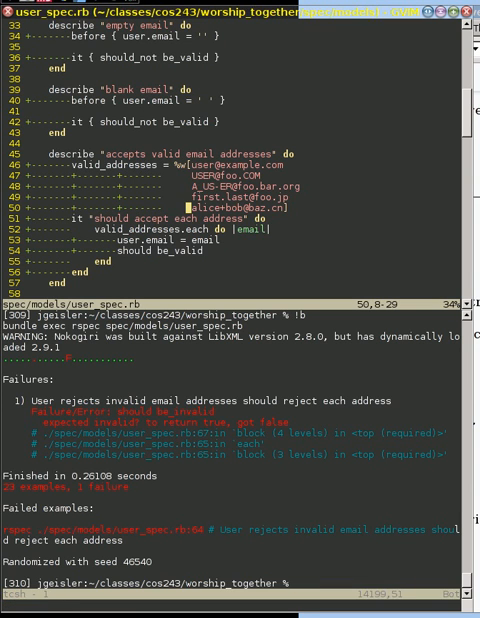
Open app/models/user.rb in the current Vim buffer via :e
text(:e app/)
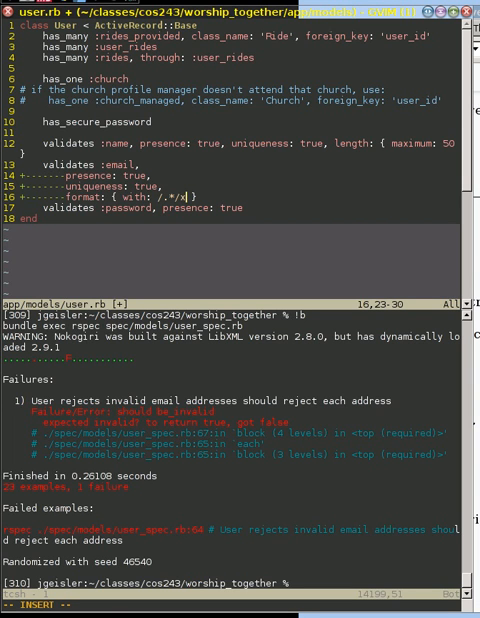
Replace the .* placeholder with an email pattern starting \A, a character class and @[-a-... for the domain
text(i)
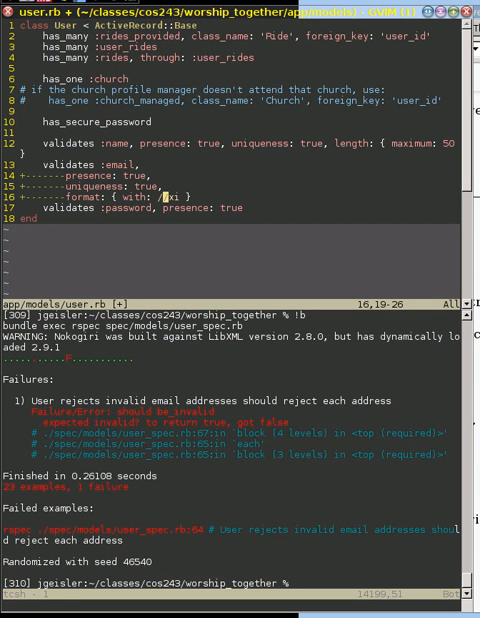
key(i)
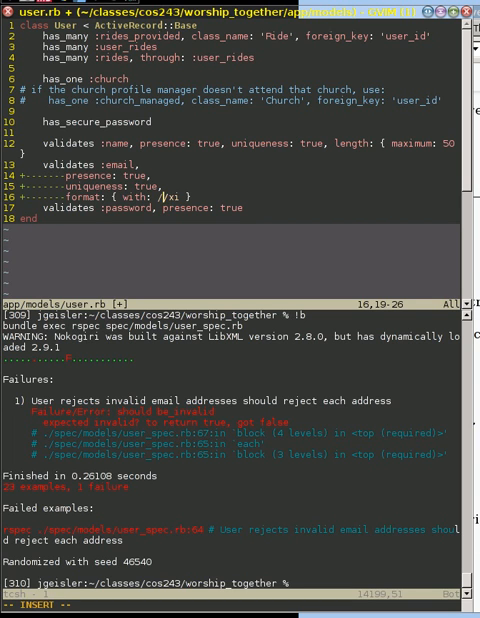
text(\A)
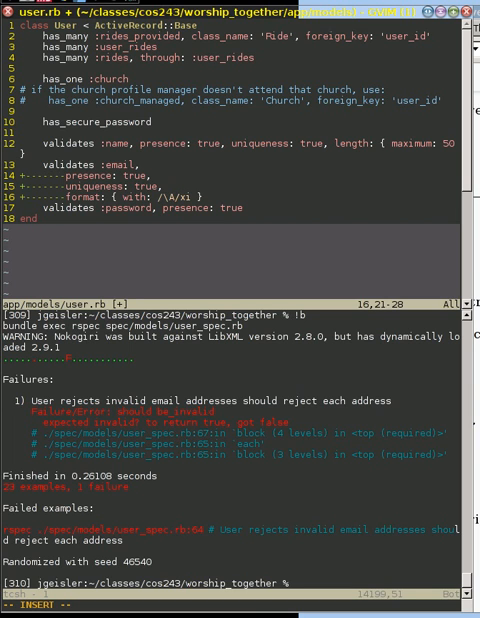
text([])
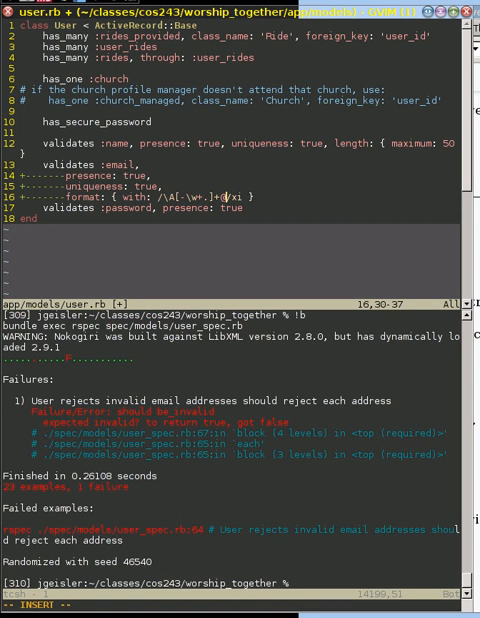
text(@[-a-z)
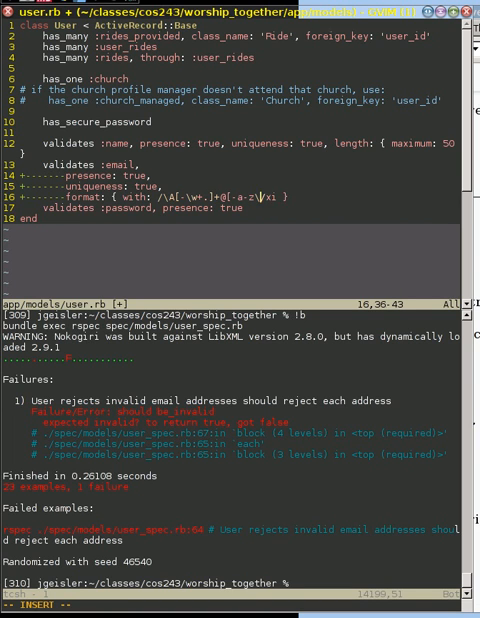
Continue the domain part of the regex with \d. for digits and the dot separator
text(\d.]+\z)
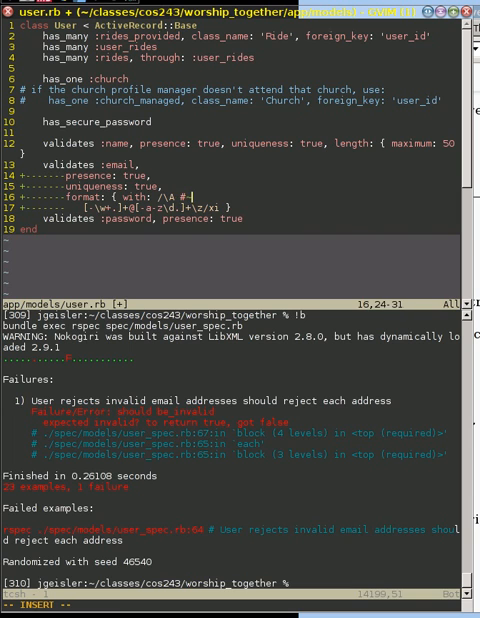
Add the '# begin of input' comment beside the \A anchor on its own line
text(begin of input)
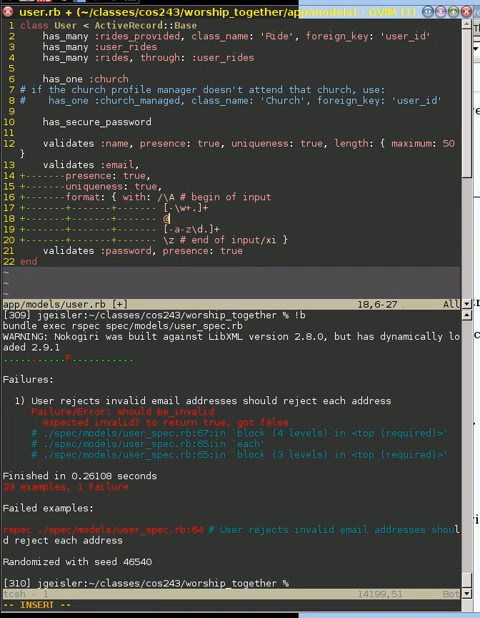
Comment the @ line to say an at sign is required
text(# a)
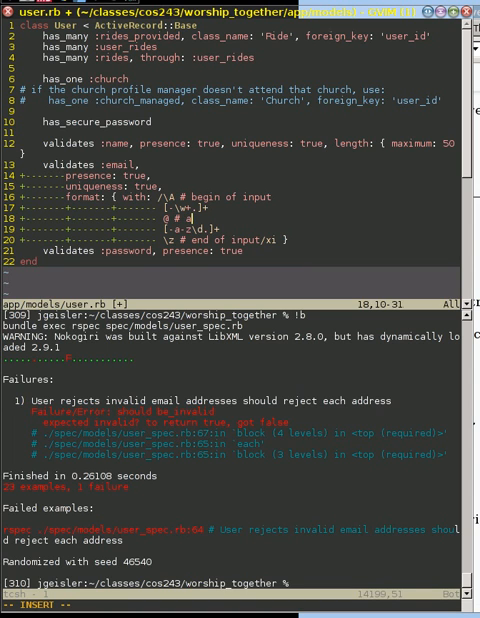
text(equired at sign)
click(240, 208)
text( # dash, wordy)
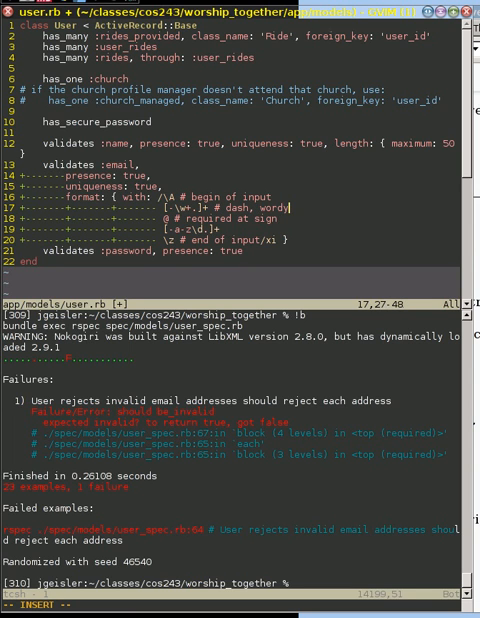
Describe the name part as dash, word, plus or dot chars and the domain as dash, letter, digit chars
text(, plus, or do)
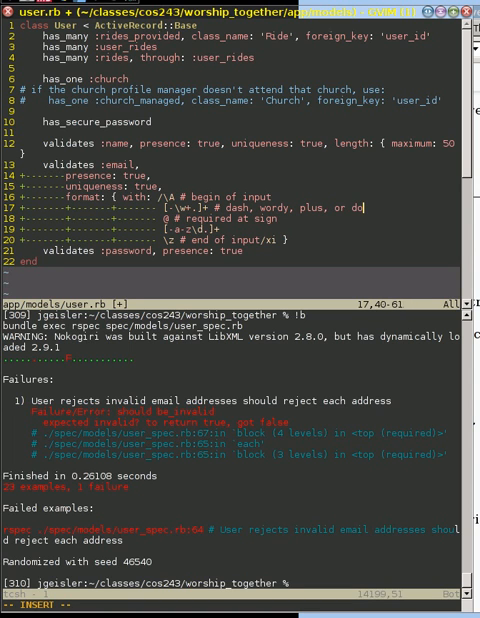
text(character)
click(240, 230)
text( # da)
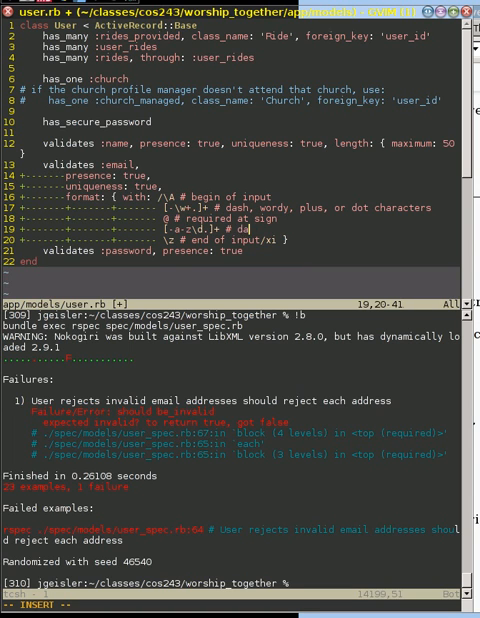
text(sh, le)
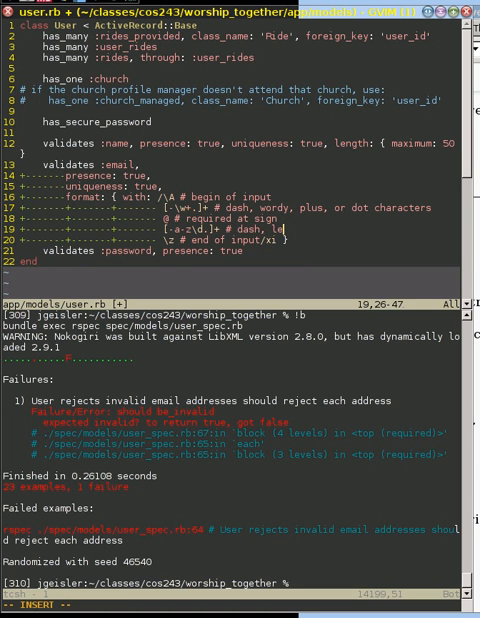
text(tter, digit)
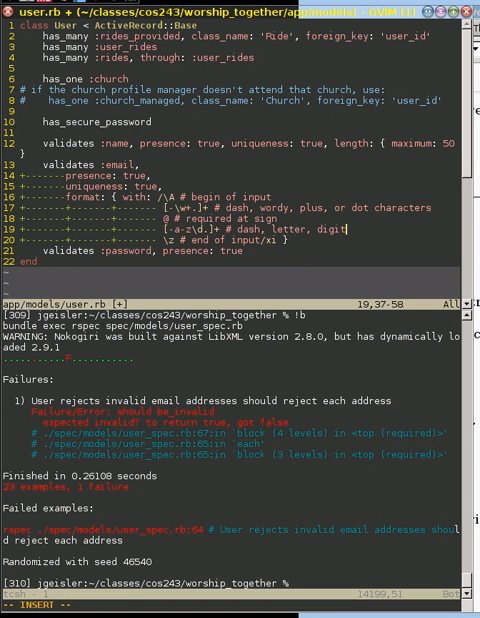
text(,)
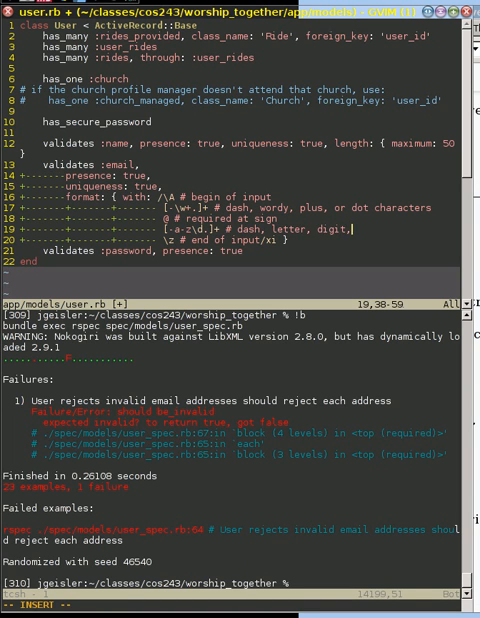